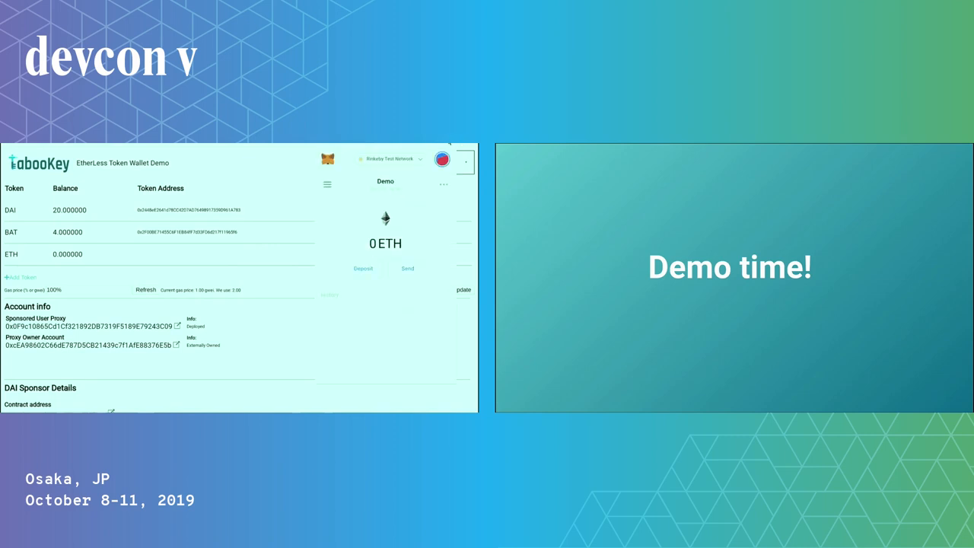
{"action": "mouse_move", "coordinate": [401, 189]}
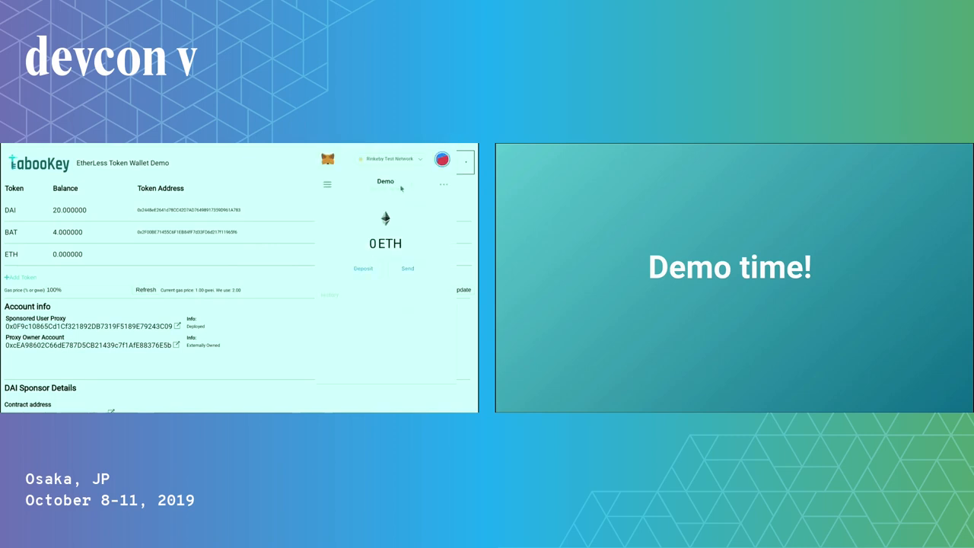
{"action": "mouse_move", "coordinate": [373, 206]}
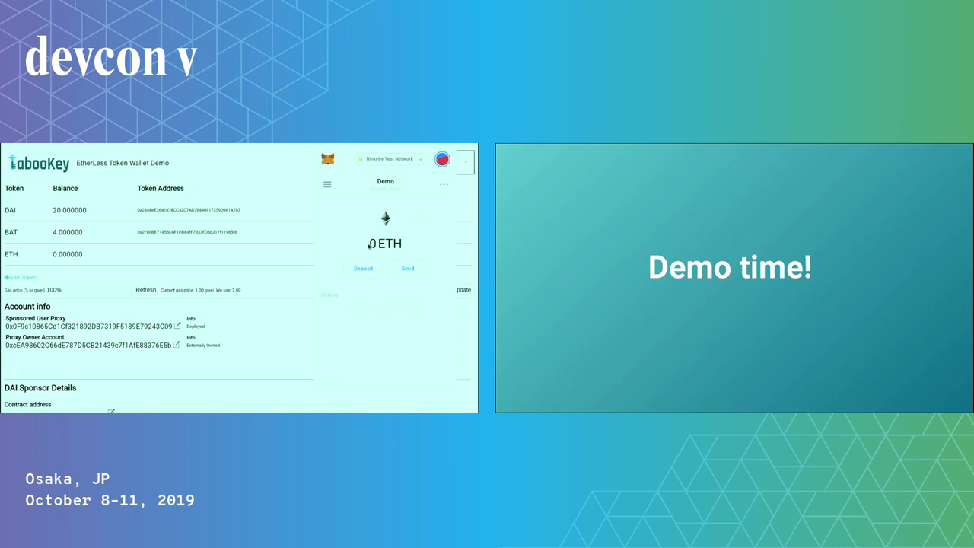
{"action": "mouse_move", "coordinate": [388, 228]}
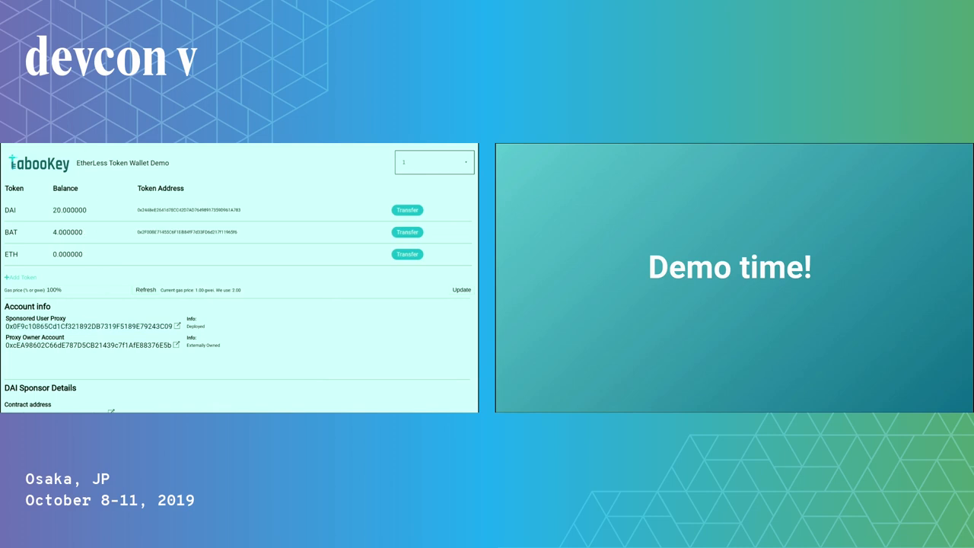
{"action": "mouse_move", "coordinate": [407, 232]}
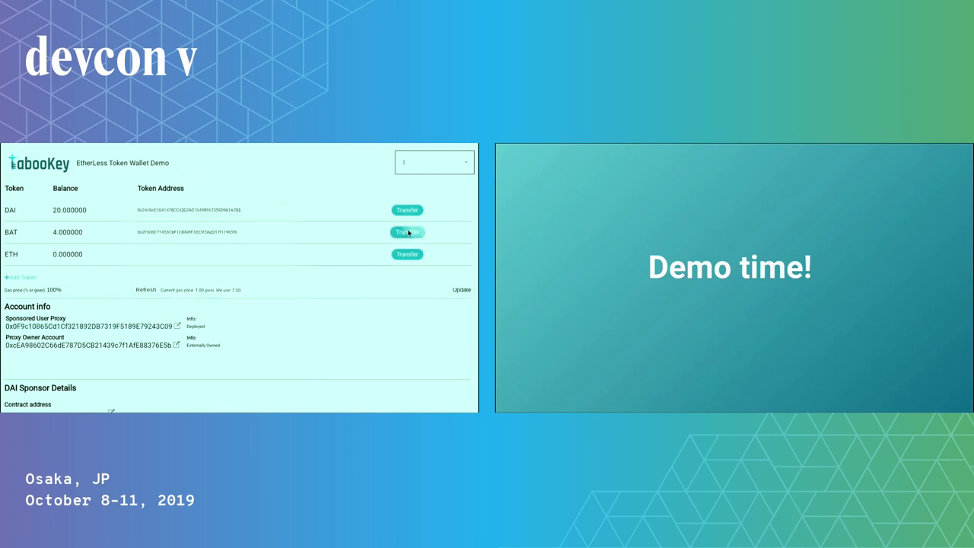
Start a BAT transfer and send 1 BAT to the entered destination address.
{"action": "left_click", "coordinate": [407, 232]}
{"action": "type", "text": "1"}
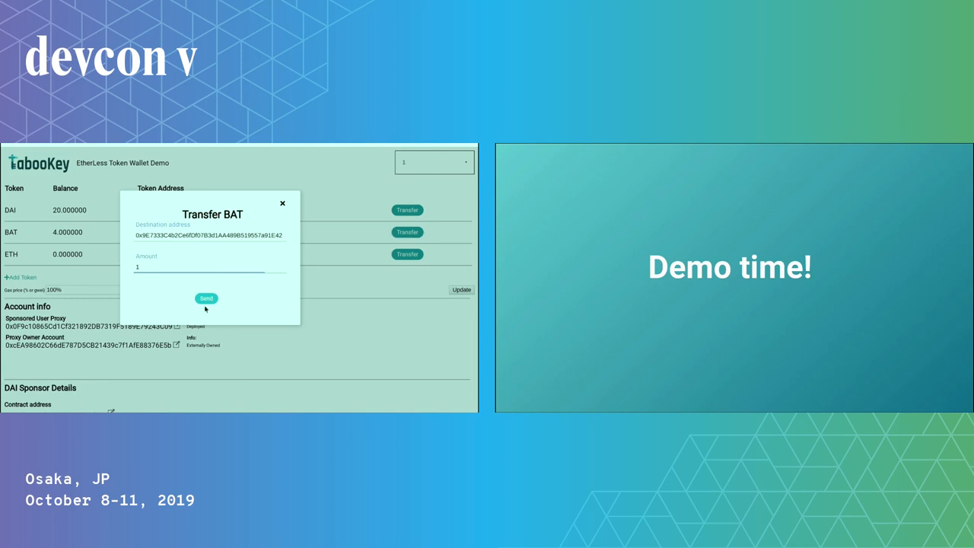
{"action": "left_click", "coordinate": [206, 298]}
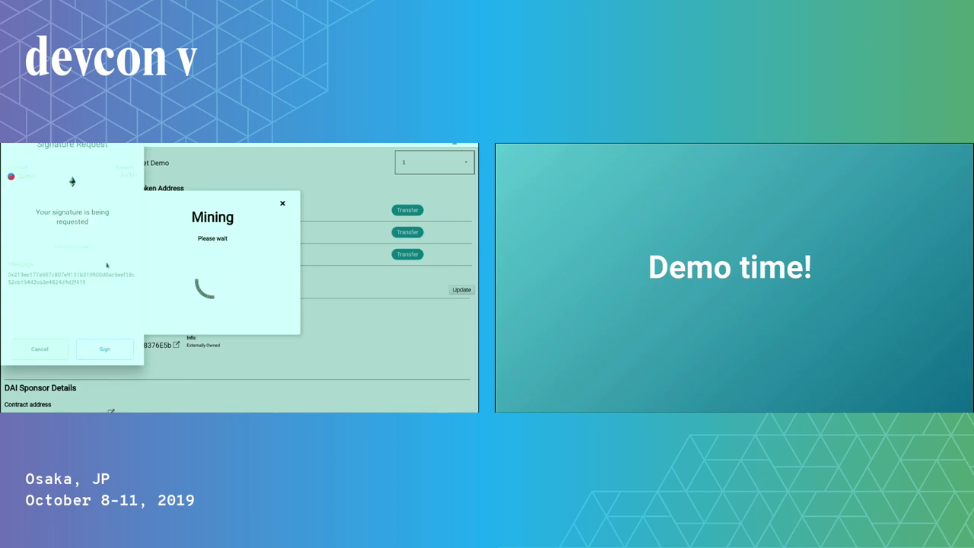
Sign the MetaMask signature request for the 1 BAT transfer.
{"action": "left_click", "coordinate": [104, 348]}
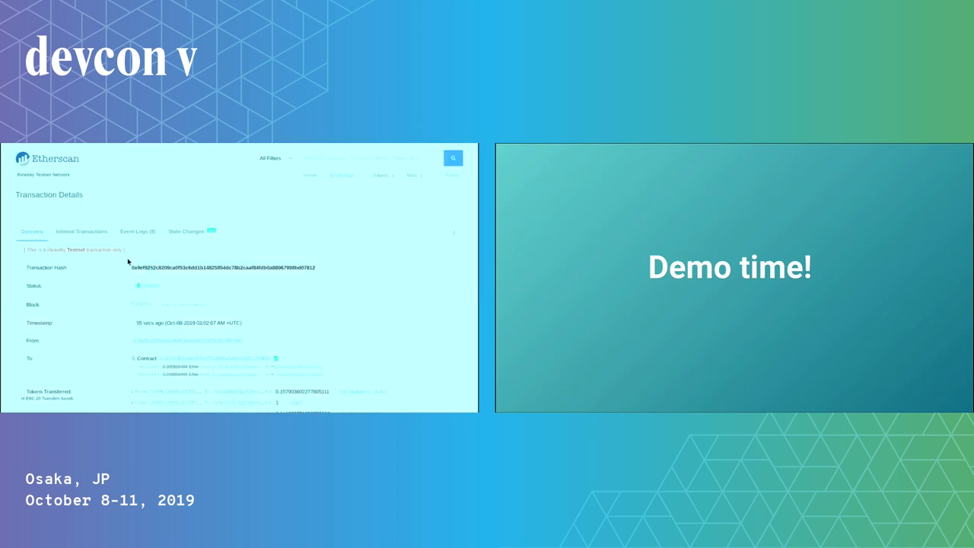
Review the Etherscan transaction details, then close the wallet's Transfer Complete summary.
{"action": "scroll", "scroll_direction": "down", "scroll_amount": 3}
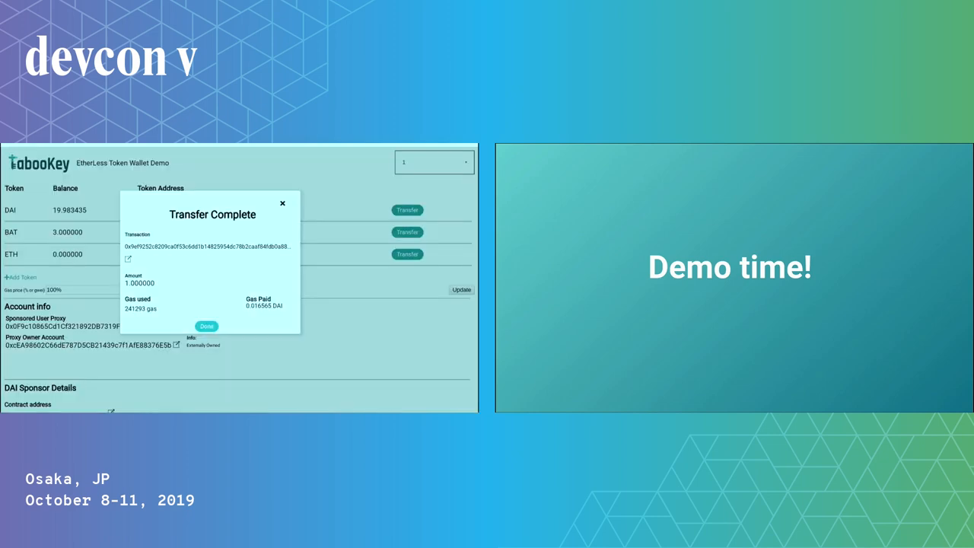
{"action": "left_click", "coordinate": [206, 325]}
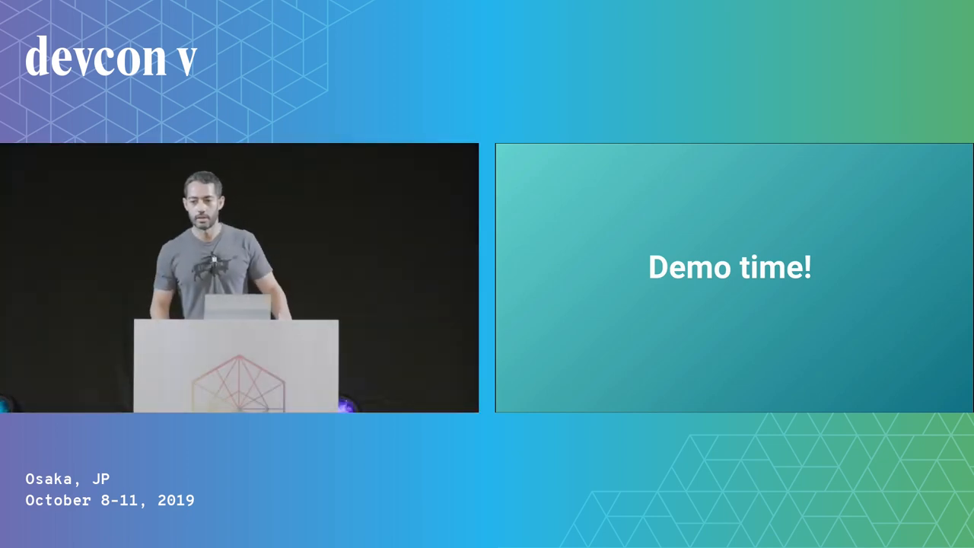